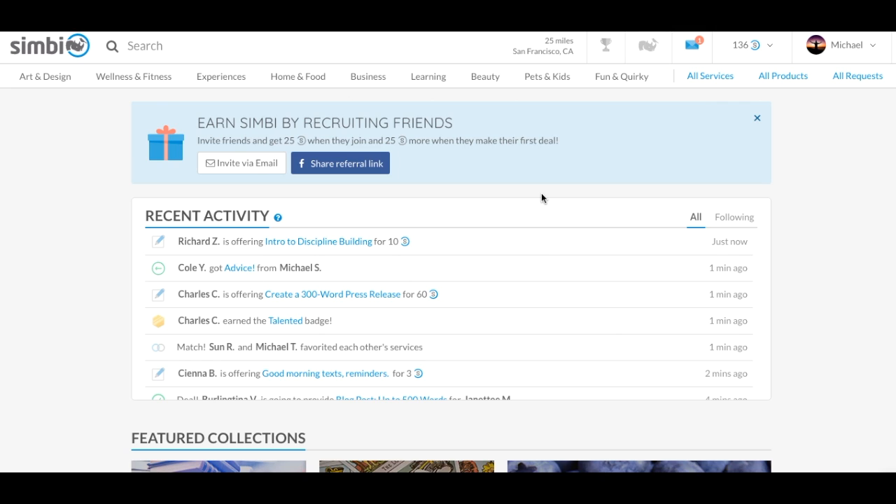
{"action": "mouse_move", "coordinate": [560, 182]}
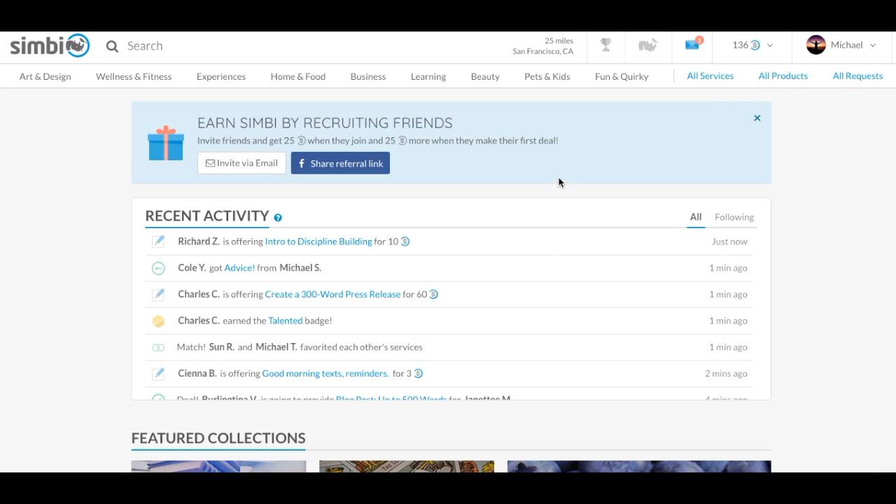
{"action": "mouse_move", "coordinate": [692, 46]}
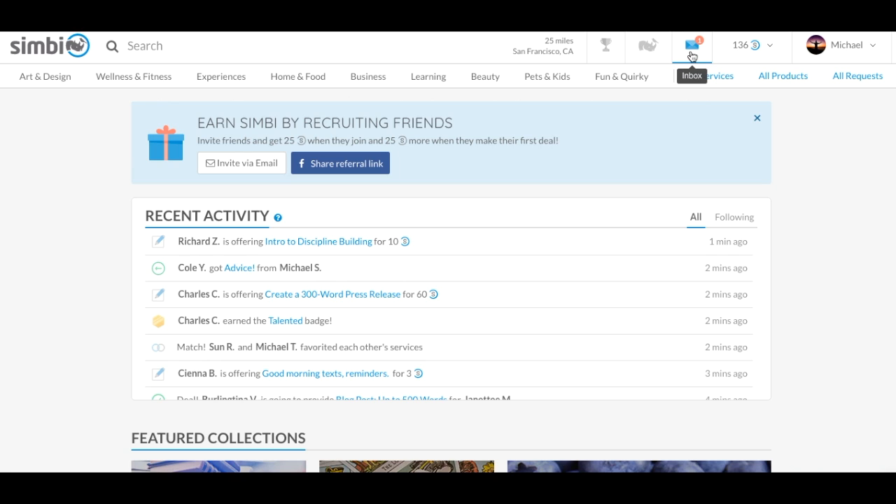
Show the inbox filtered to Deals, listing the single agreed deal due Jun 28
{"action": "left_click", "coordinate": [689, 45]}
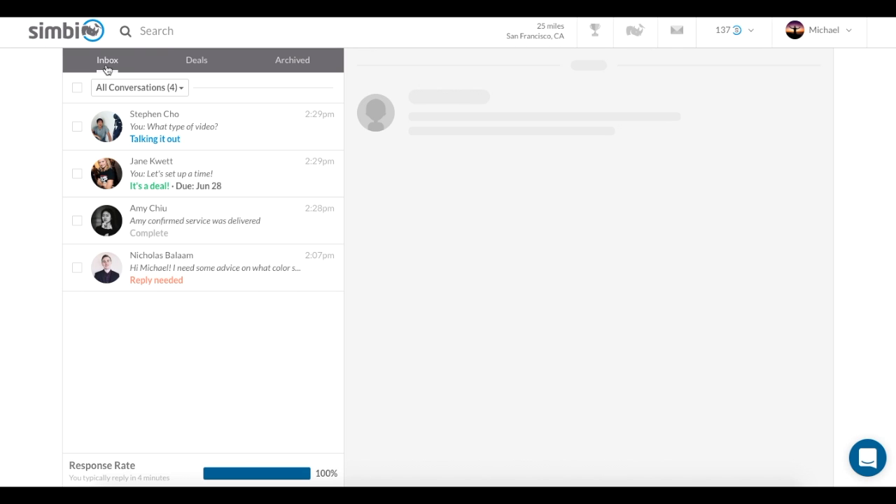
{"action": "mouse_move", "coordinate": [196, 70]}
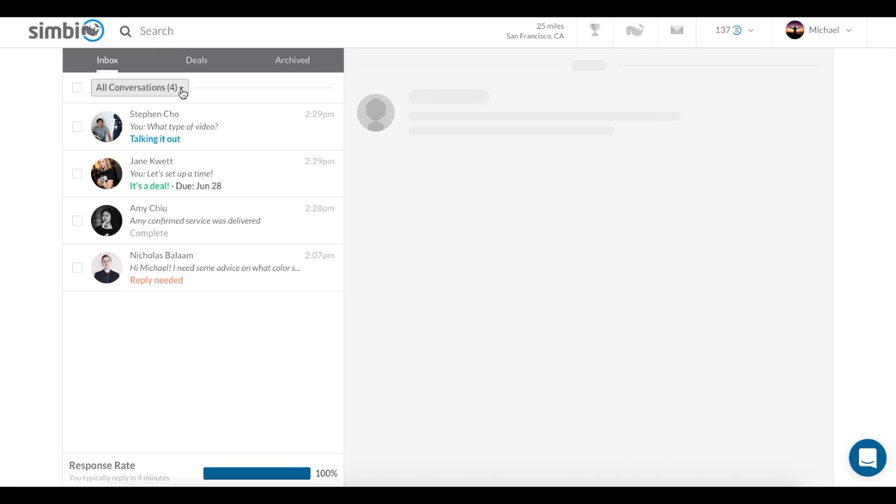
{"action": "left_click", "coordinate": [139, 87]}
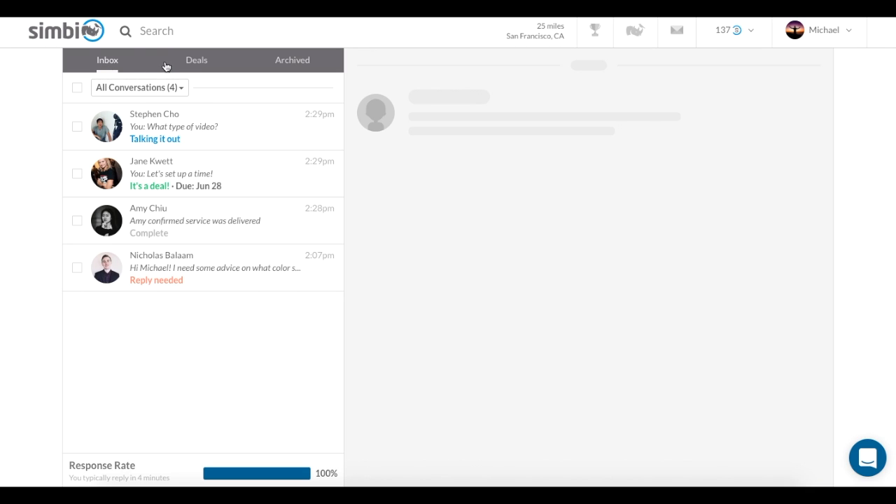
{"action": "left_click", "coordinate": [196, 59]}
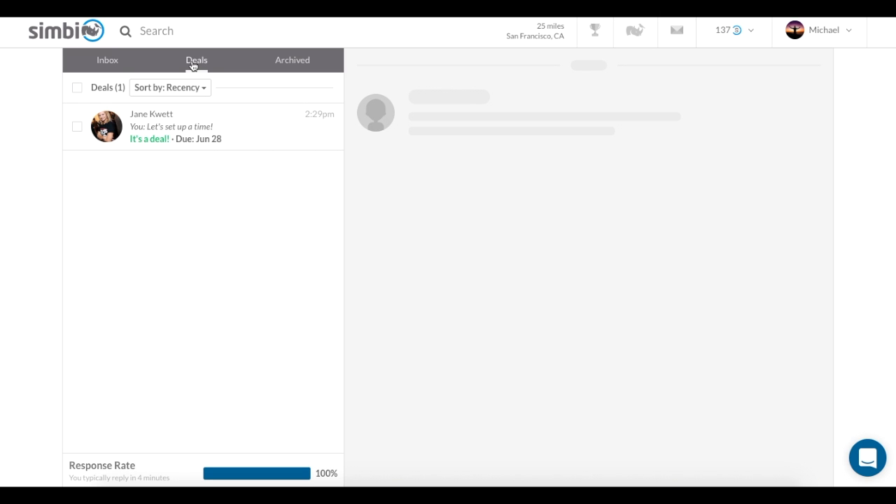
View the Archived conversations, then return to the full Inbox list
{"action": "left_click", "coordinate": [291, 59]}
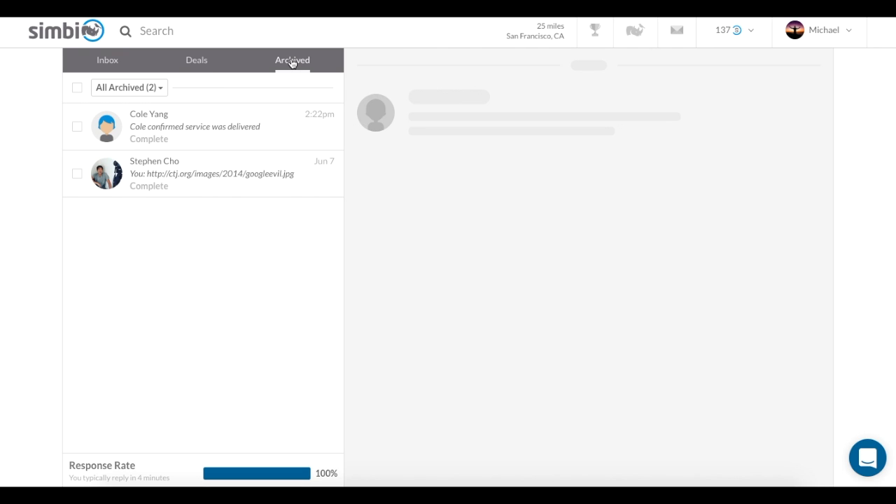
{"action": "left_click", "coordinate": [106, 59]}
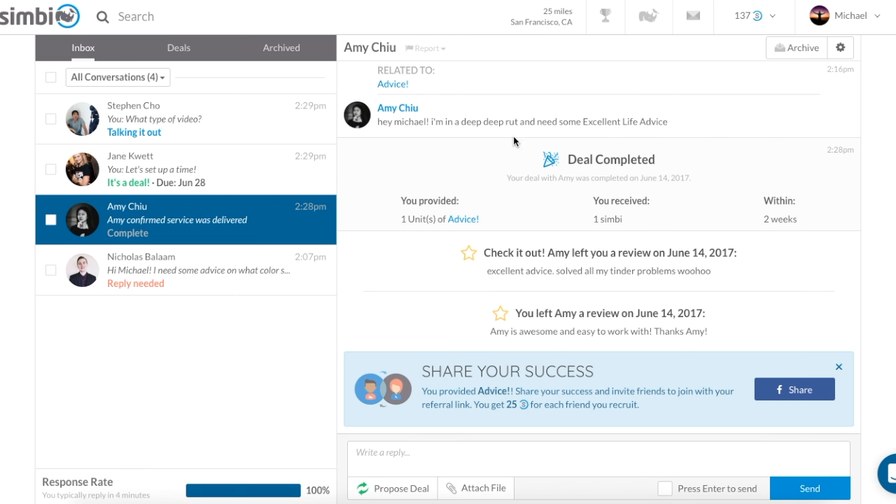
{"action": "mouse_move", "coordinate": [795, 48]}
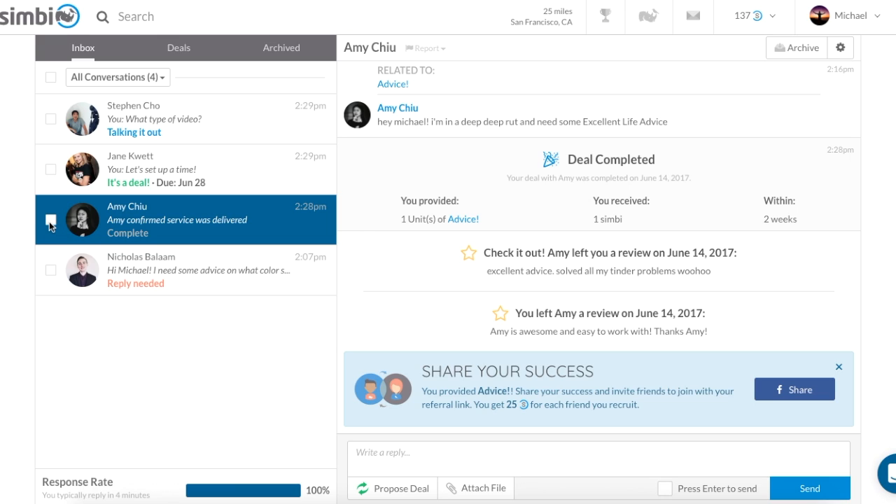
Read the 'Talking it out' proposal (72 hours to accept), the 'It's a deal!' one due Jun 28, and the Complete one
{"action": "left_click", "coordinate": [51, 220]}
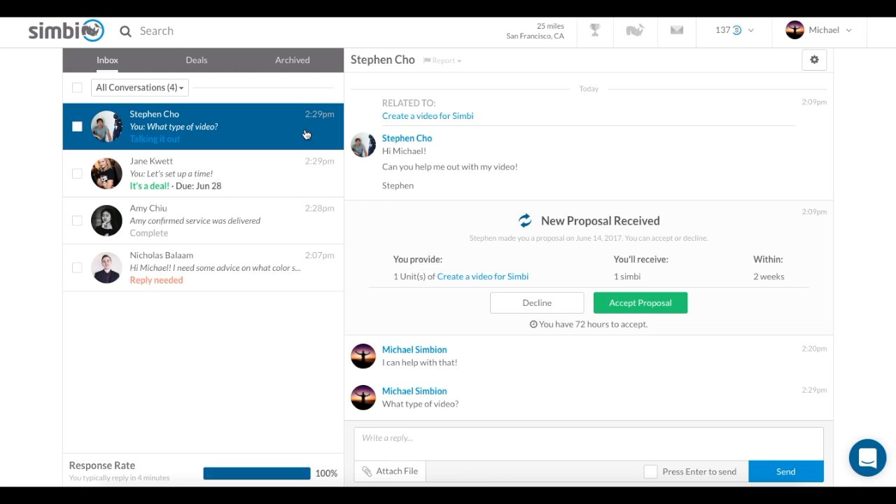
{"action": "mouse_move", "coordinate": [306, 167]}
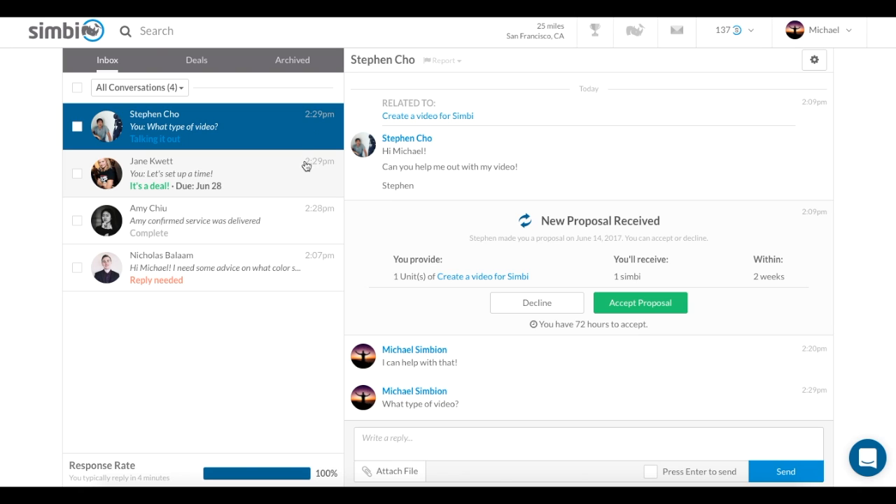
{"action": "left_click", "coordinate": [201, 174]}
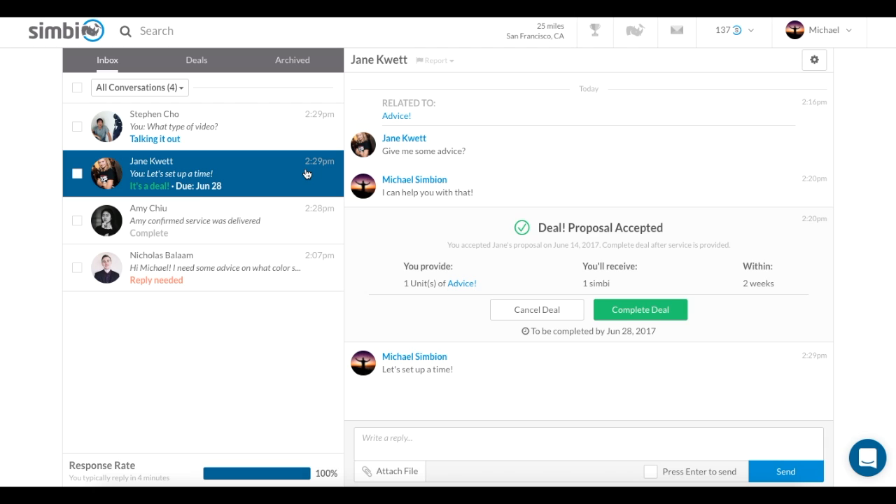
{"action": "left_click", "coordinate": [203, 222]}
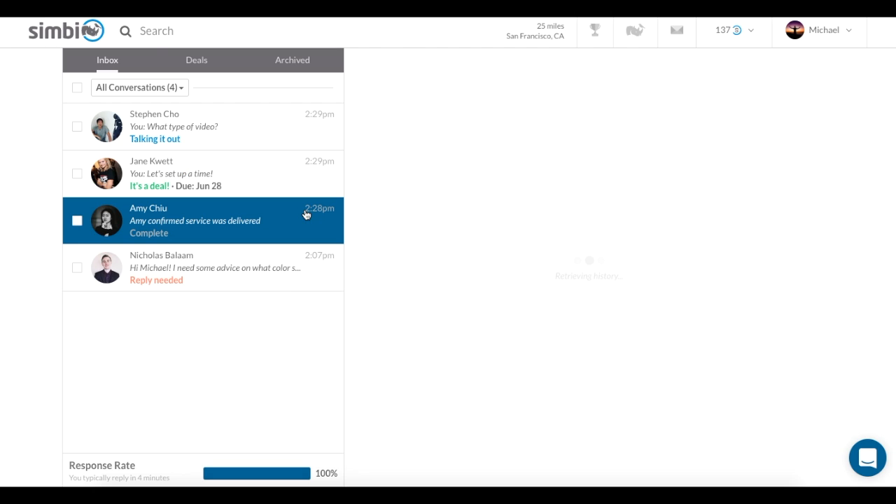
Read the completed deal with mutual reviews and the 'Reply needed' shoe-colour request, then return home via the Simbi logo
{"action": "left_click", "coordinate": [203, 220]}
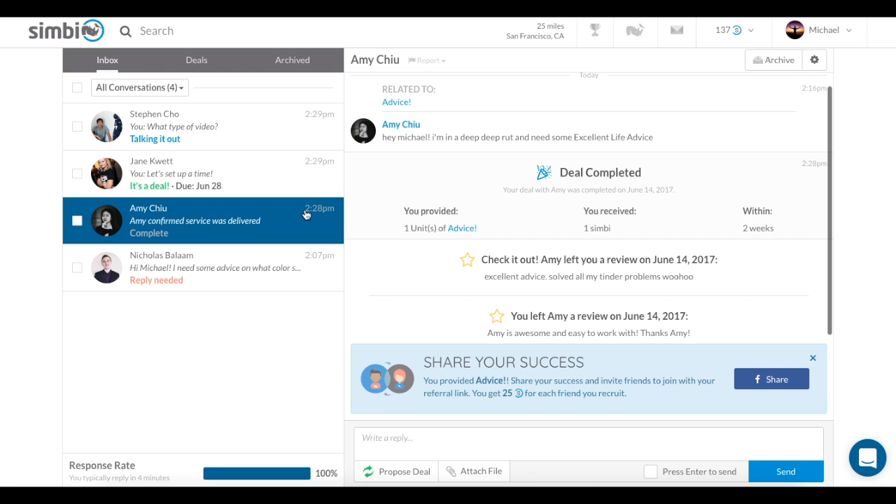
{"action": "mouse_move", "coordinate": [304, 252]}
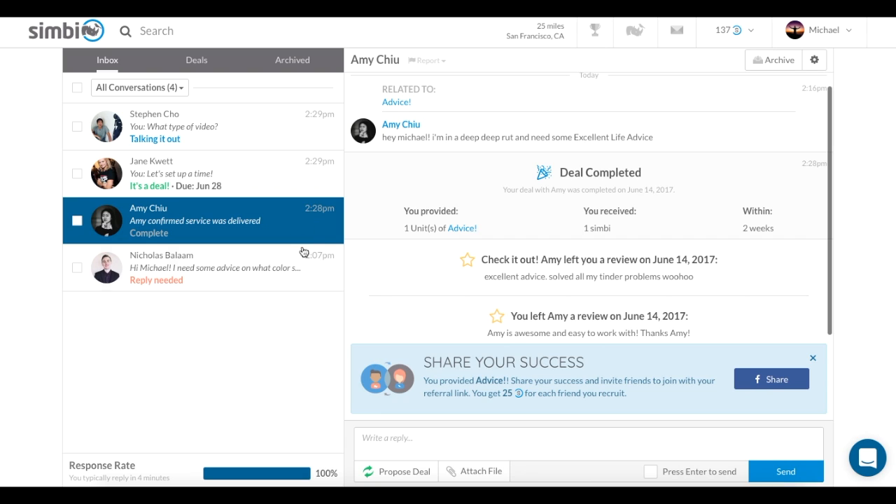
{"action": "left_click", "coordinate": [203, 268]}
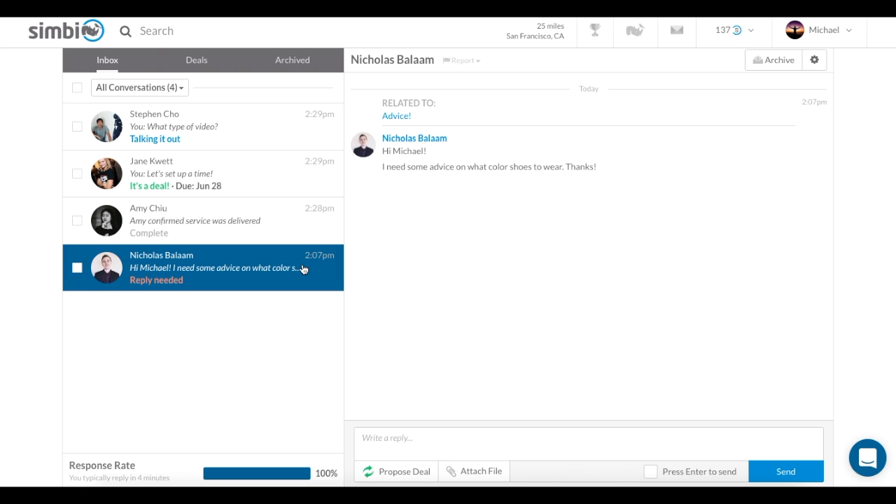
{"action": "mouse_move", "coordinate": [283, 350]}
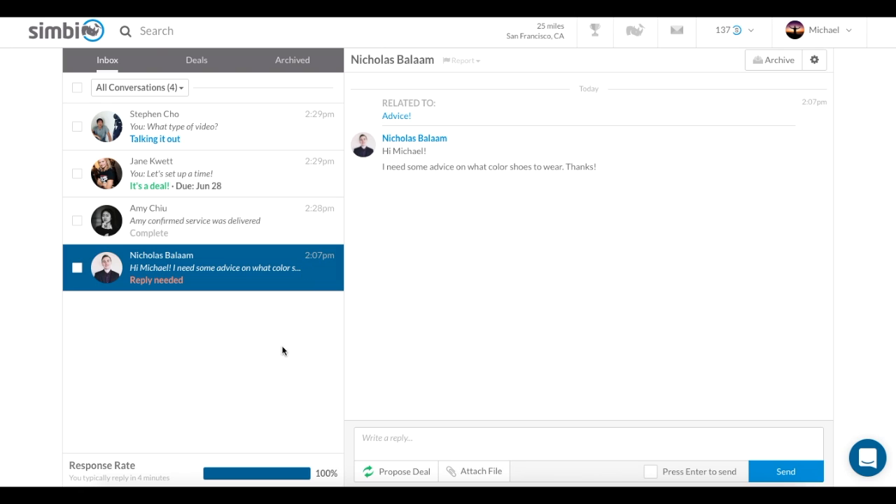
{"action": "mouse_move", "coordinate": [182, 476]}
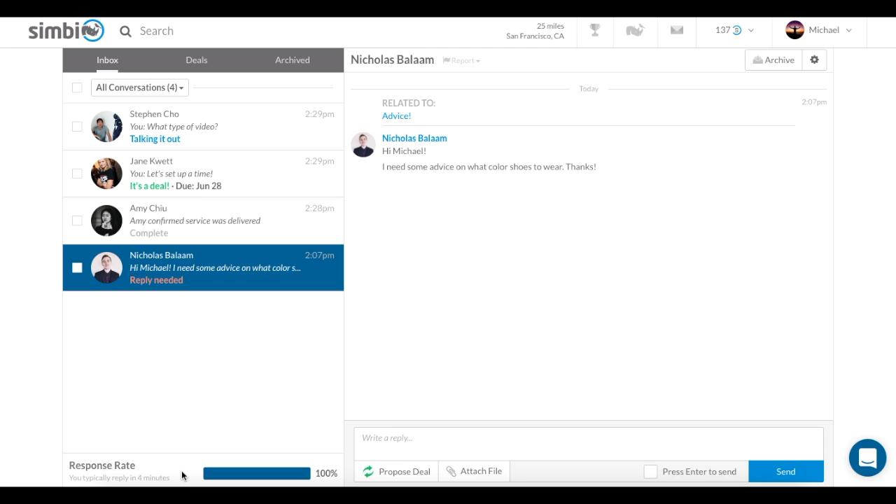
{"action": "left_click", "coordinate": [64, 31]}
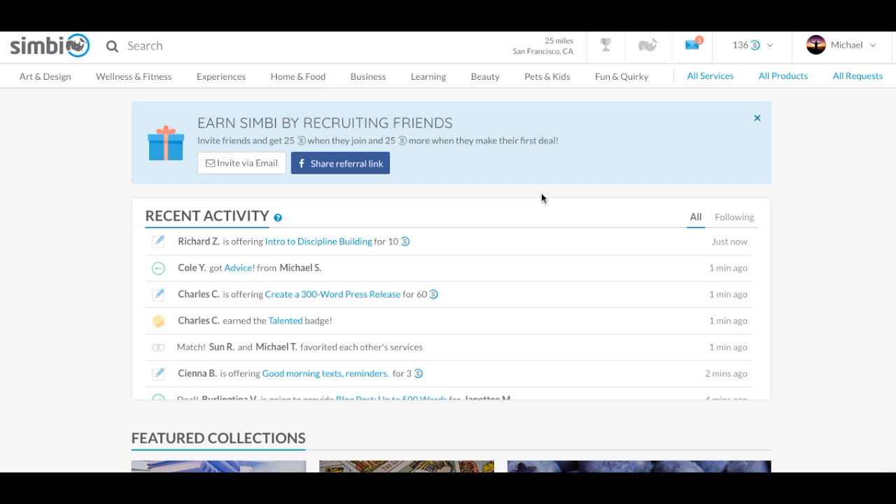